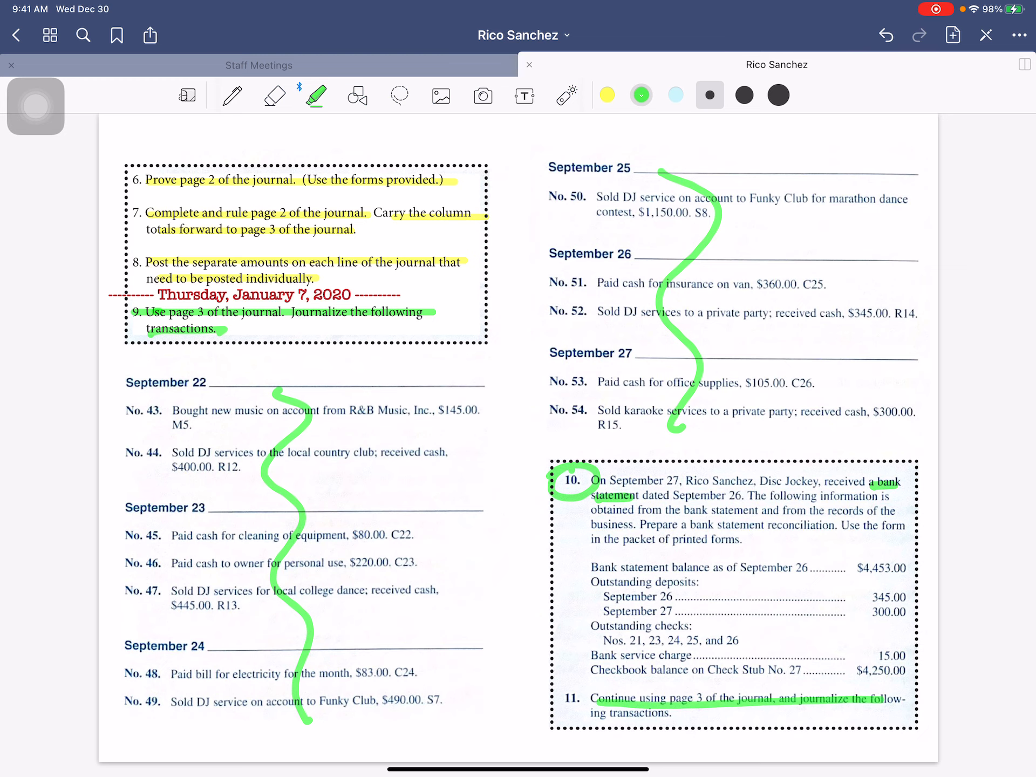
- Move to the next page and highlight the rest of instruction 13 in green
scroll("down", 3)
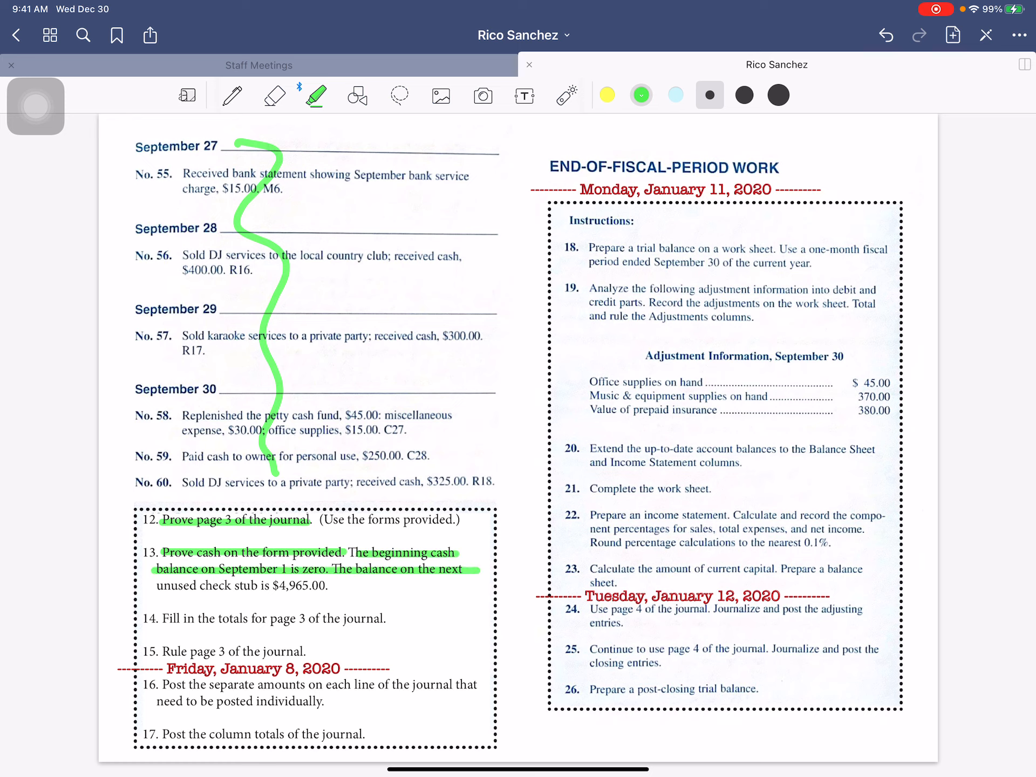
left_click_drag(159, 587, 344, 586)
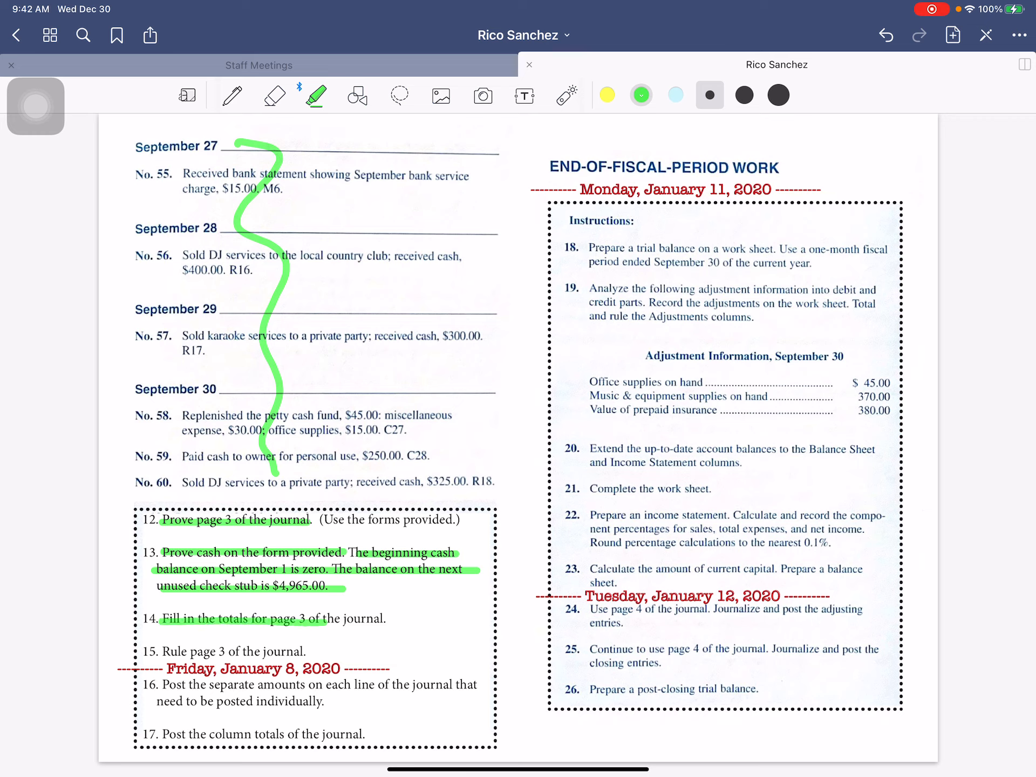
- Highlight the remaining line of instruction 14 in green
left_click_drag(323, 619, 390, 619)
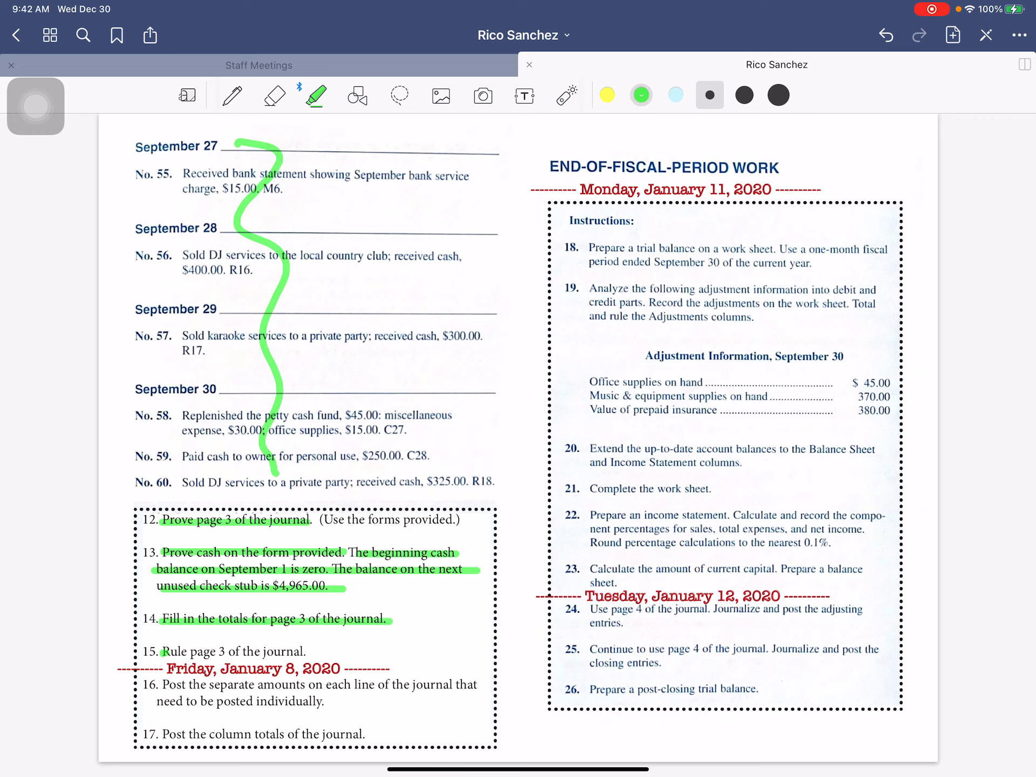